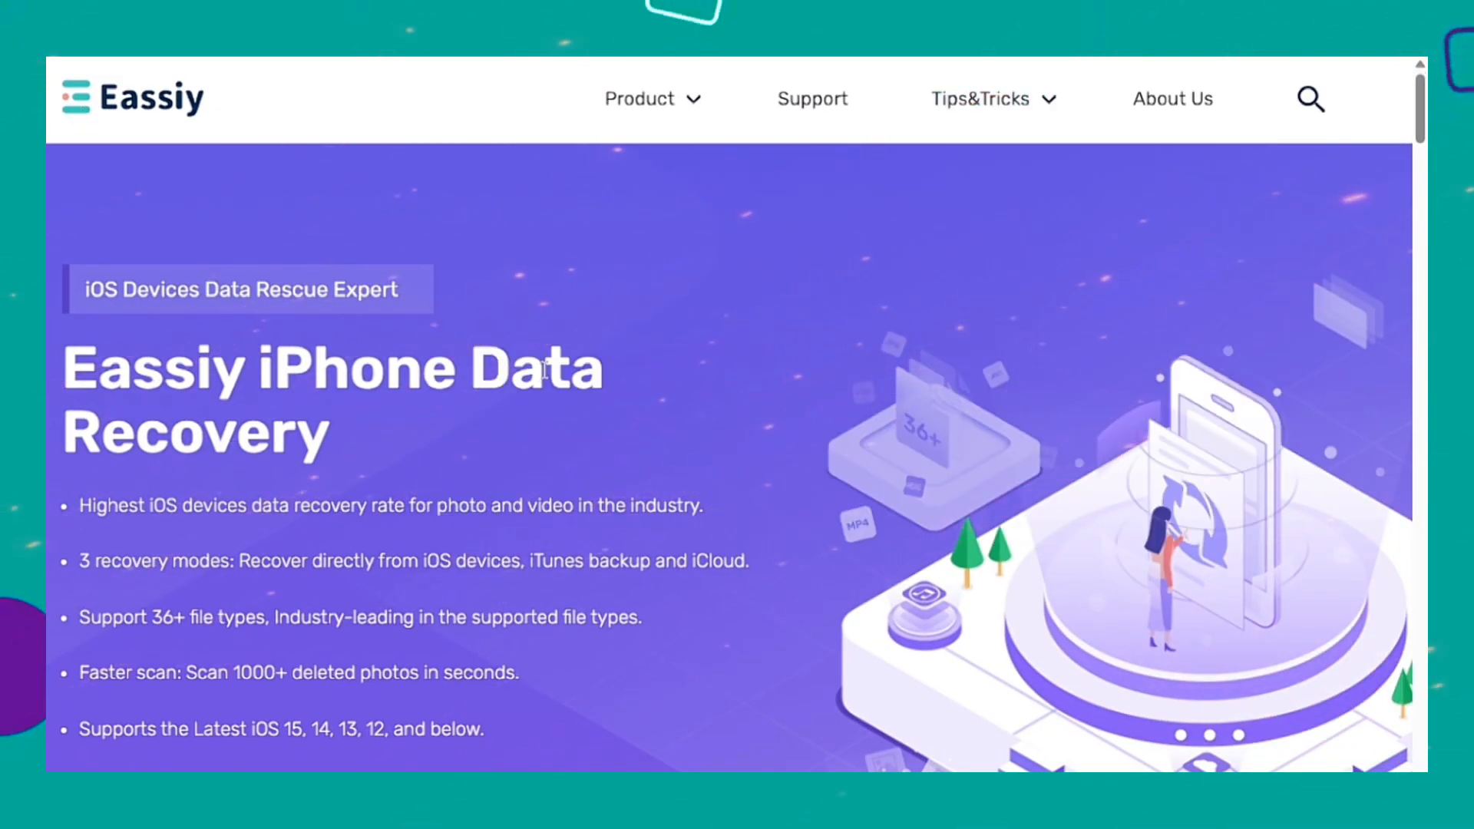
# - Choose Recover from iOS Device for the connected iPhone 11 and start the scan
pyautogui.scroll(-3)
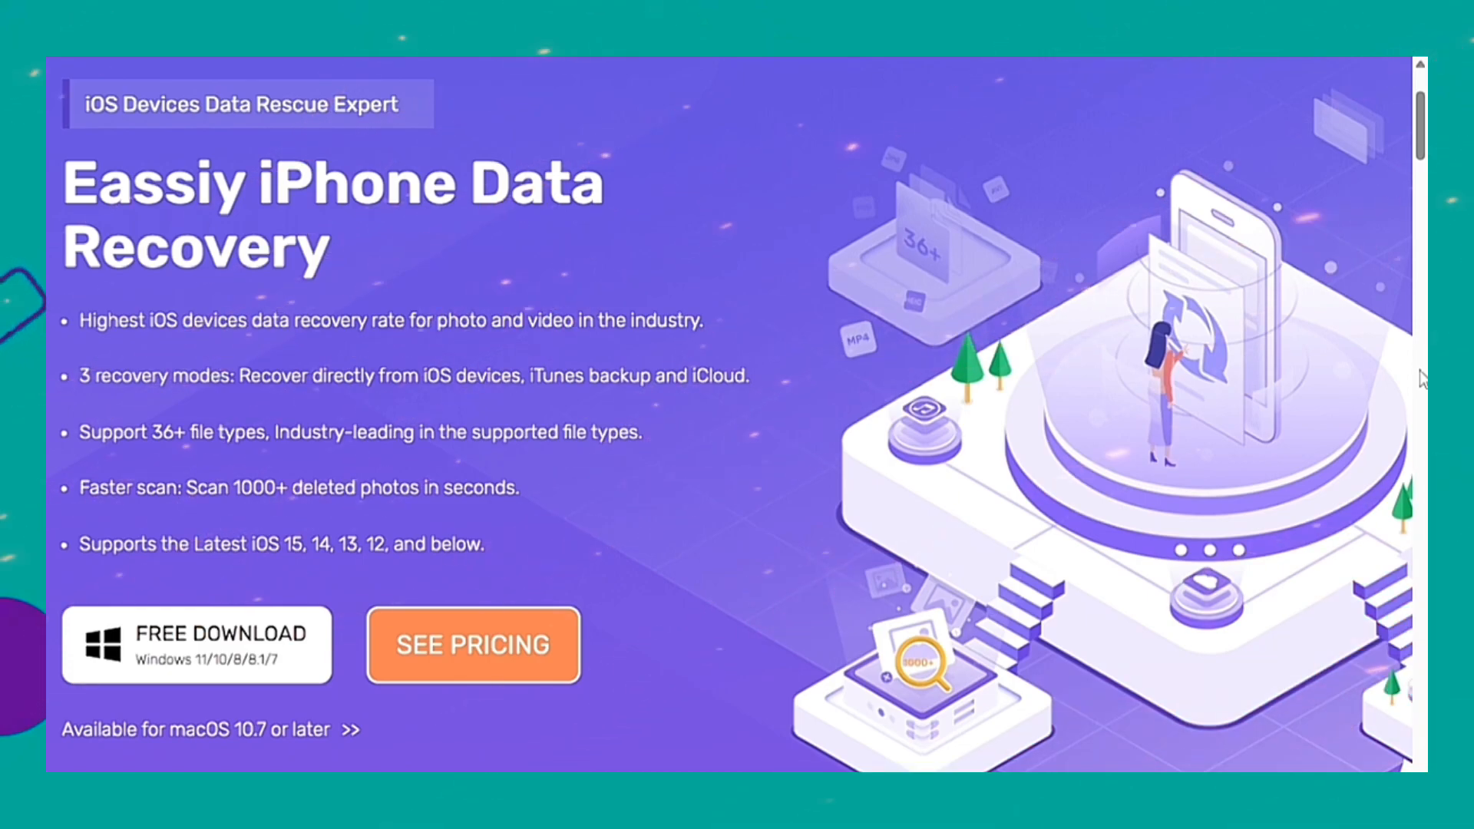
pyautogui.scroll(-3)
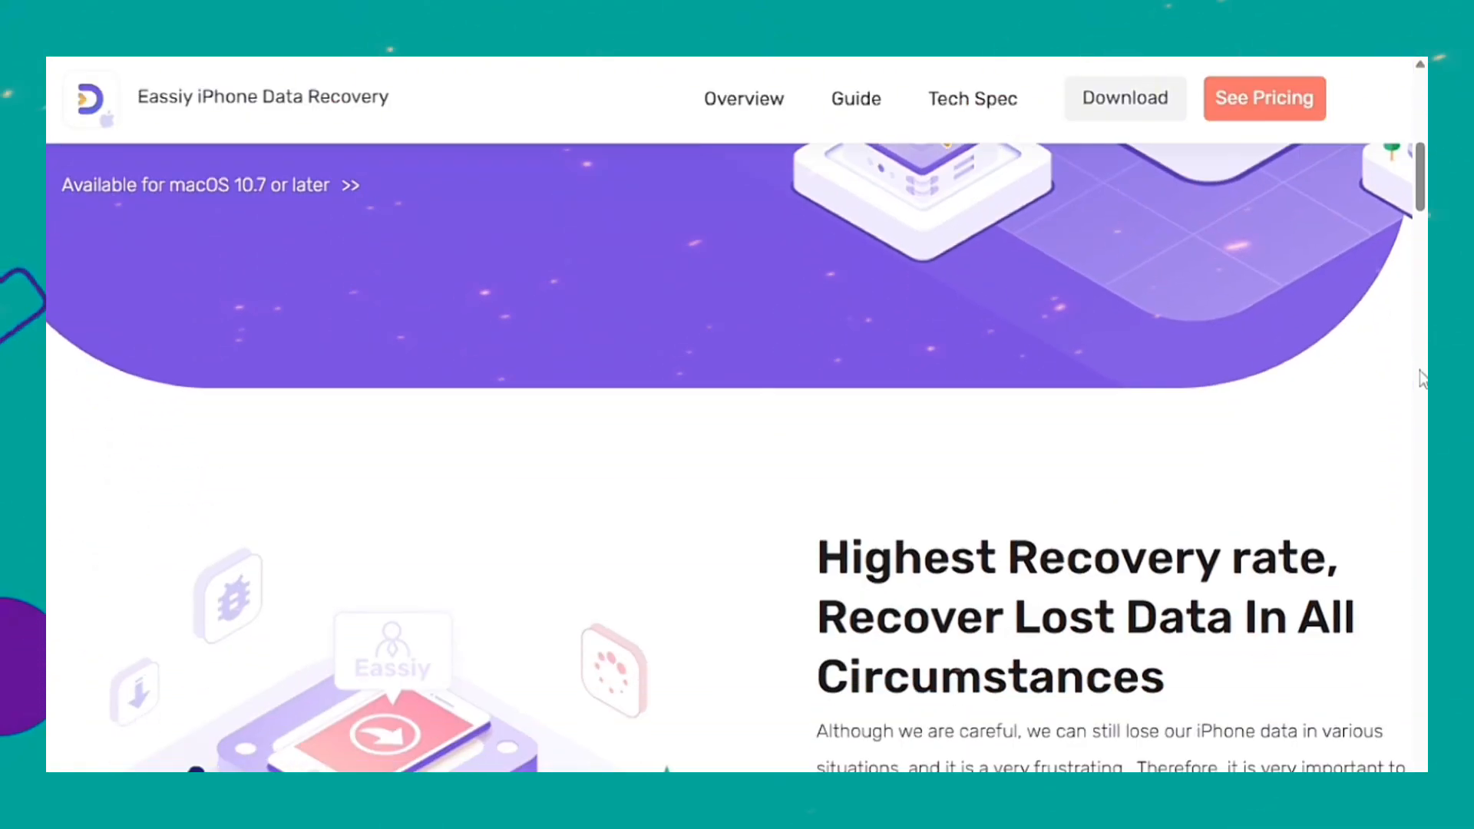
pyautogui.scroll(-3)
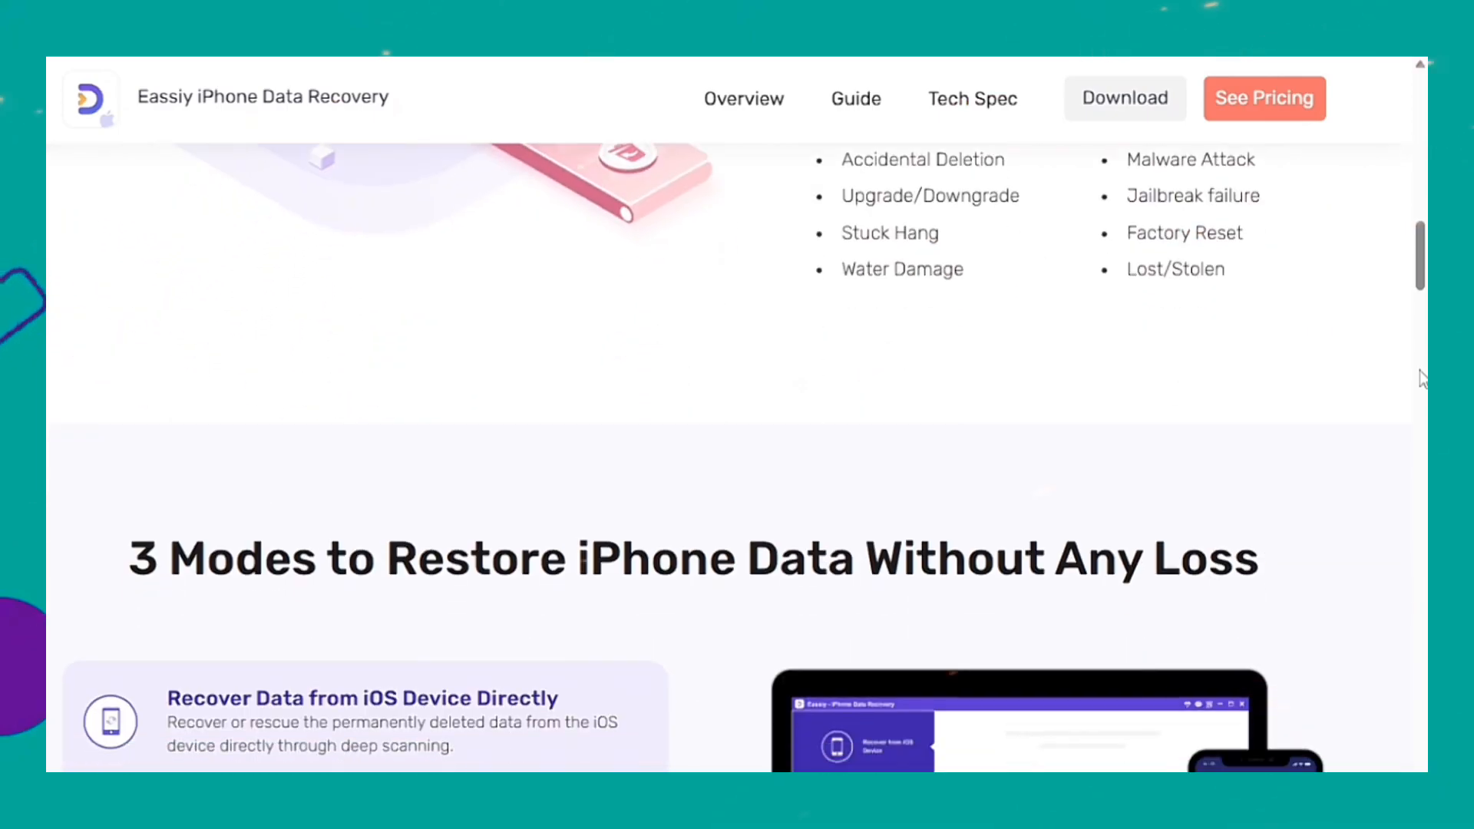
pyautogui.scroll(-3)
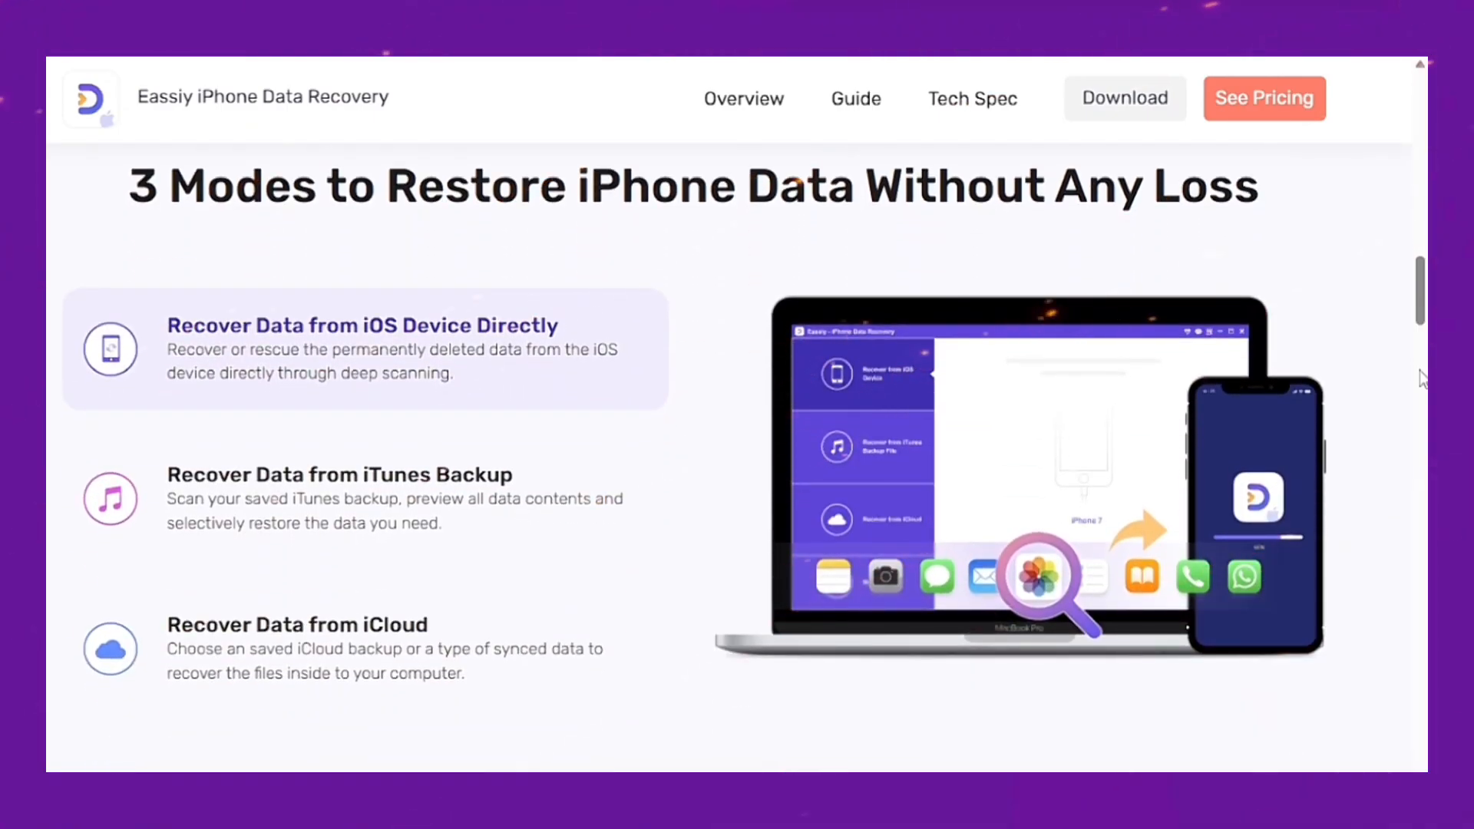
pyautogui.scroll(-3)
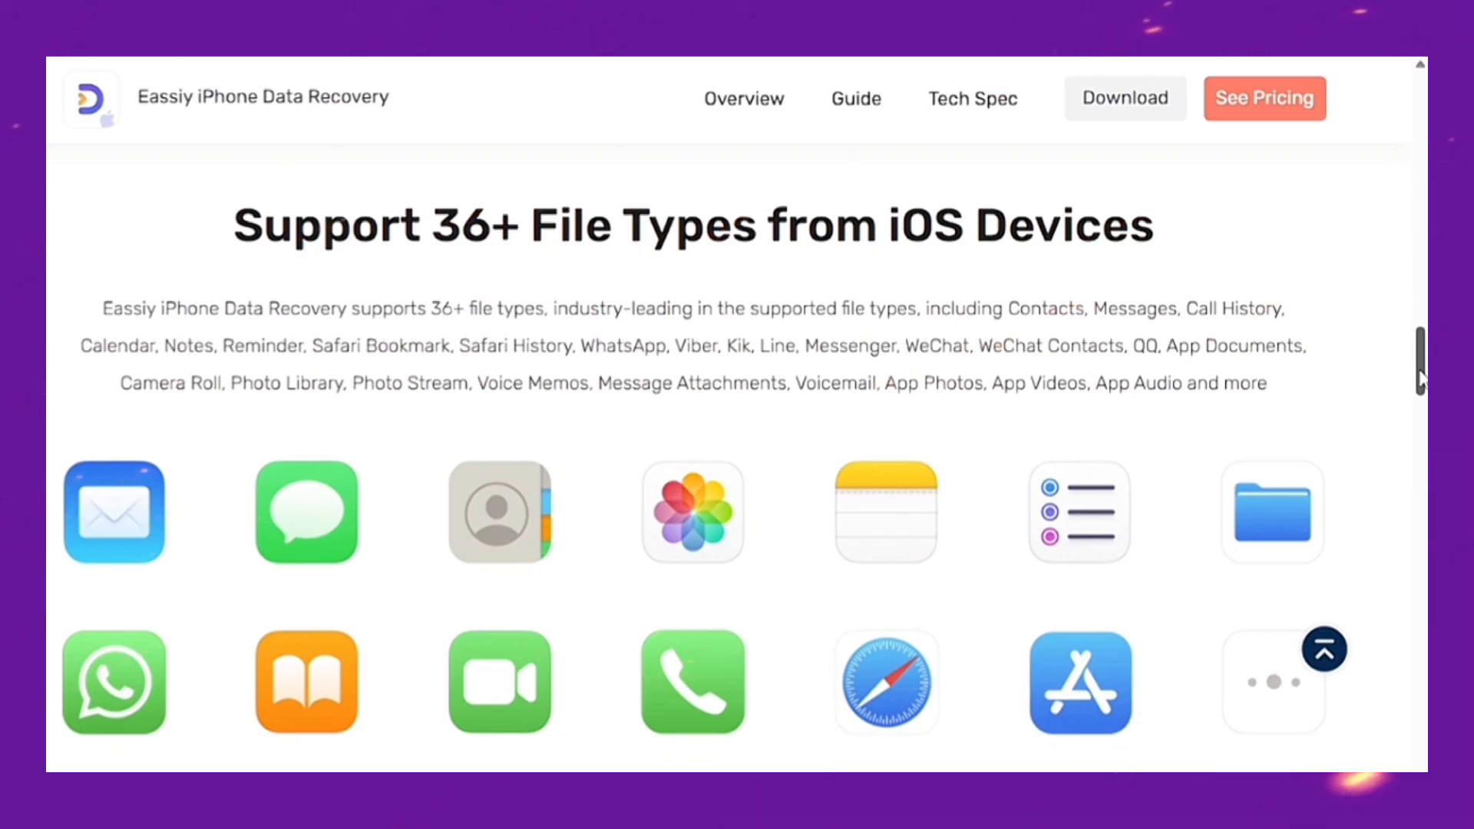
pyautogui.scroll(-3)
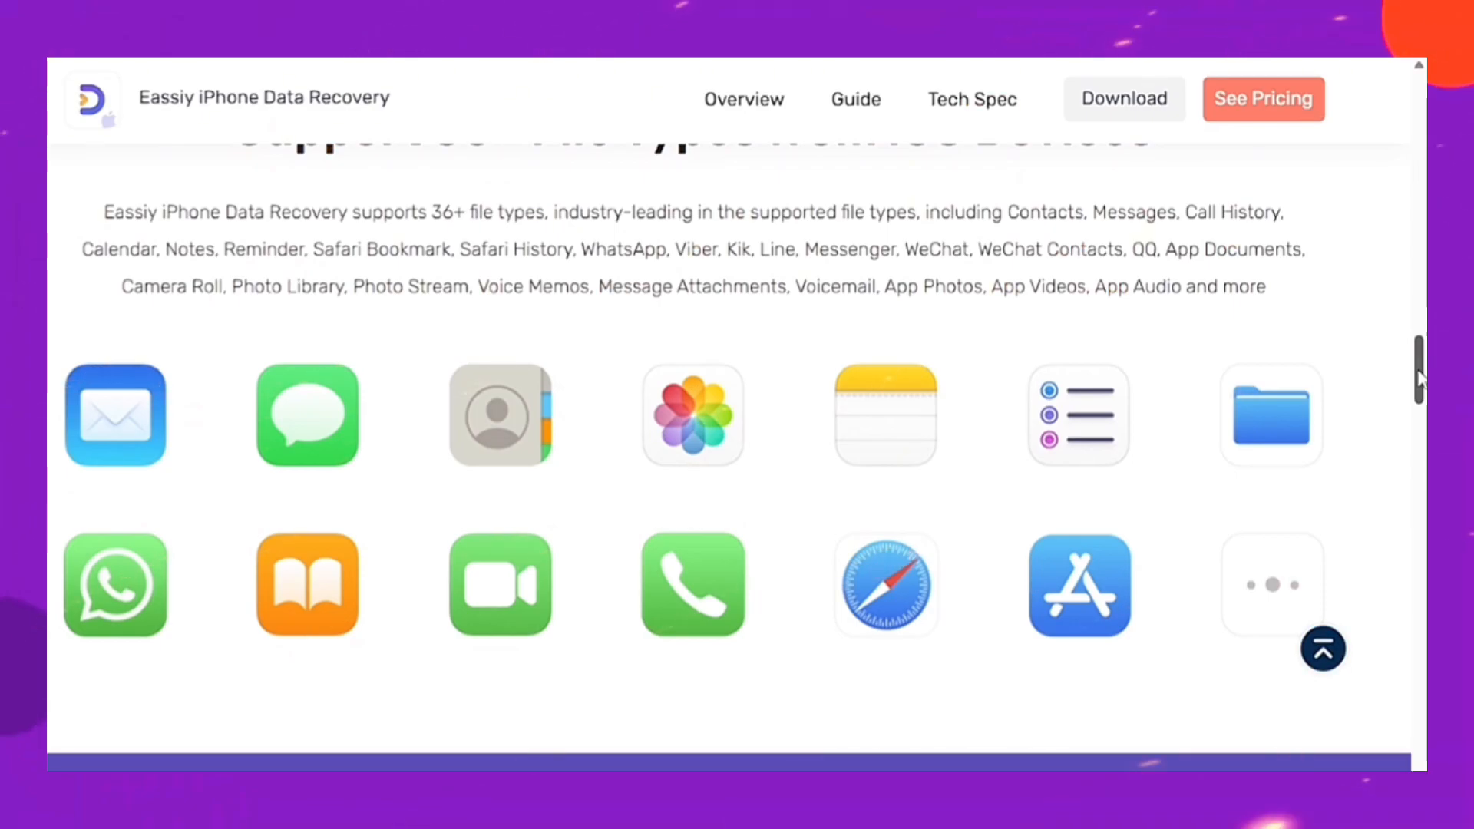
pyautogui.scroll(-3)
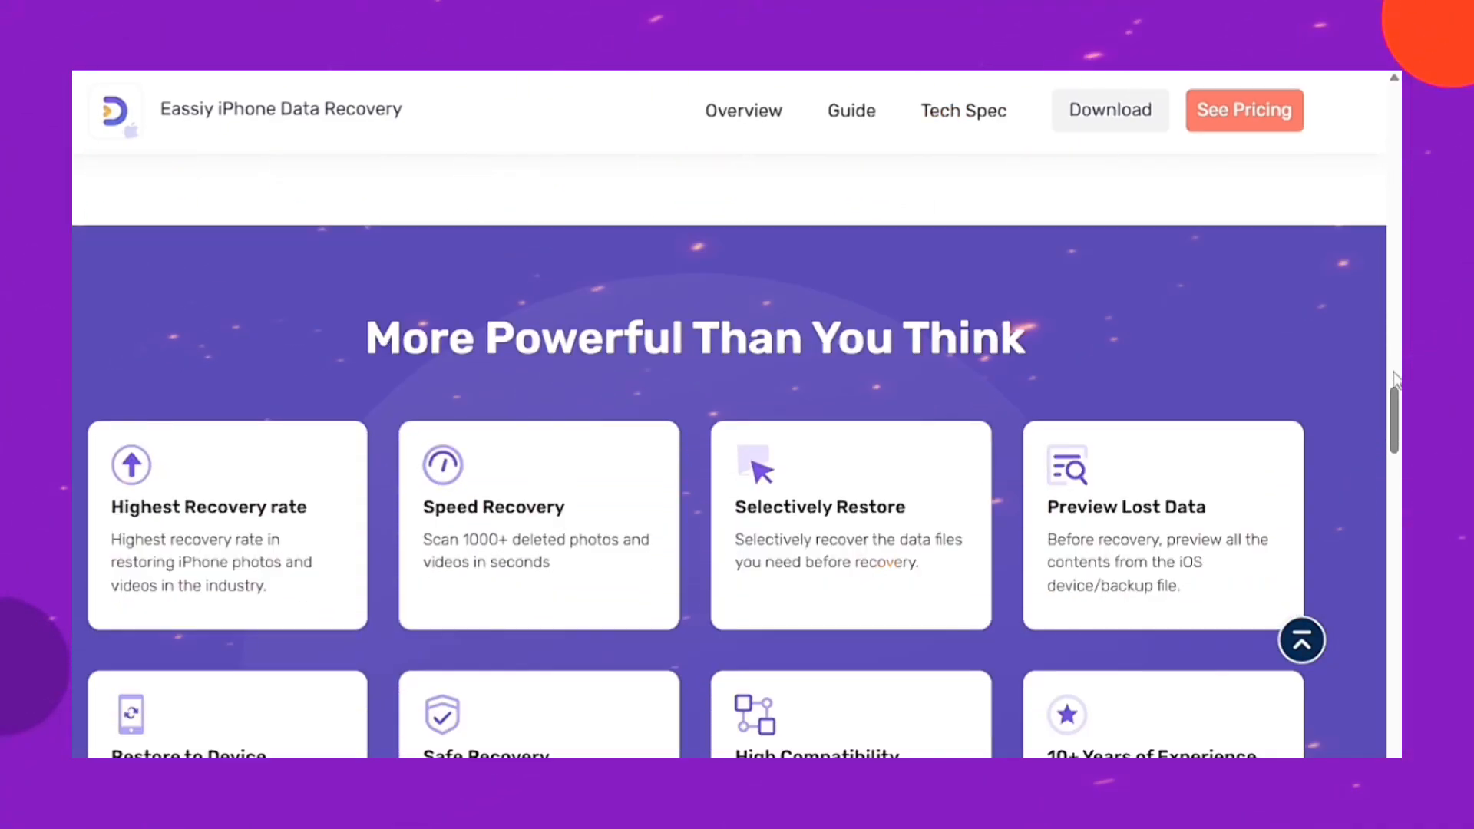
pyautogui.click(1109, 110)
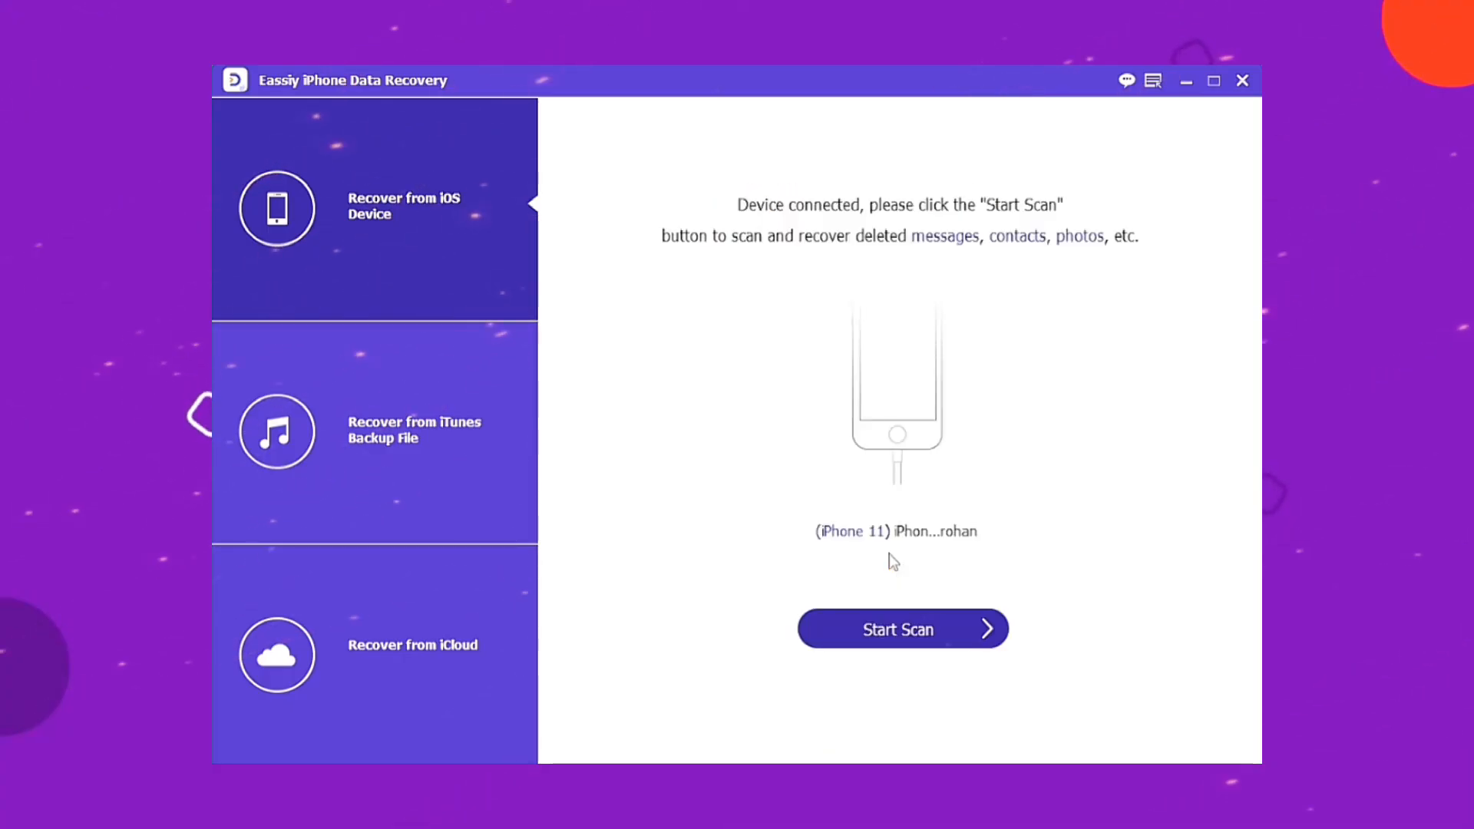
pyautogui.click(903, 630)
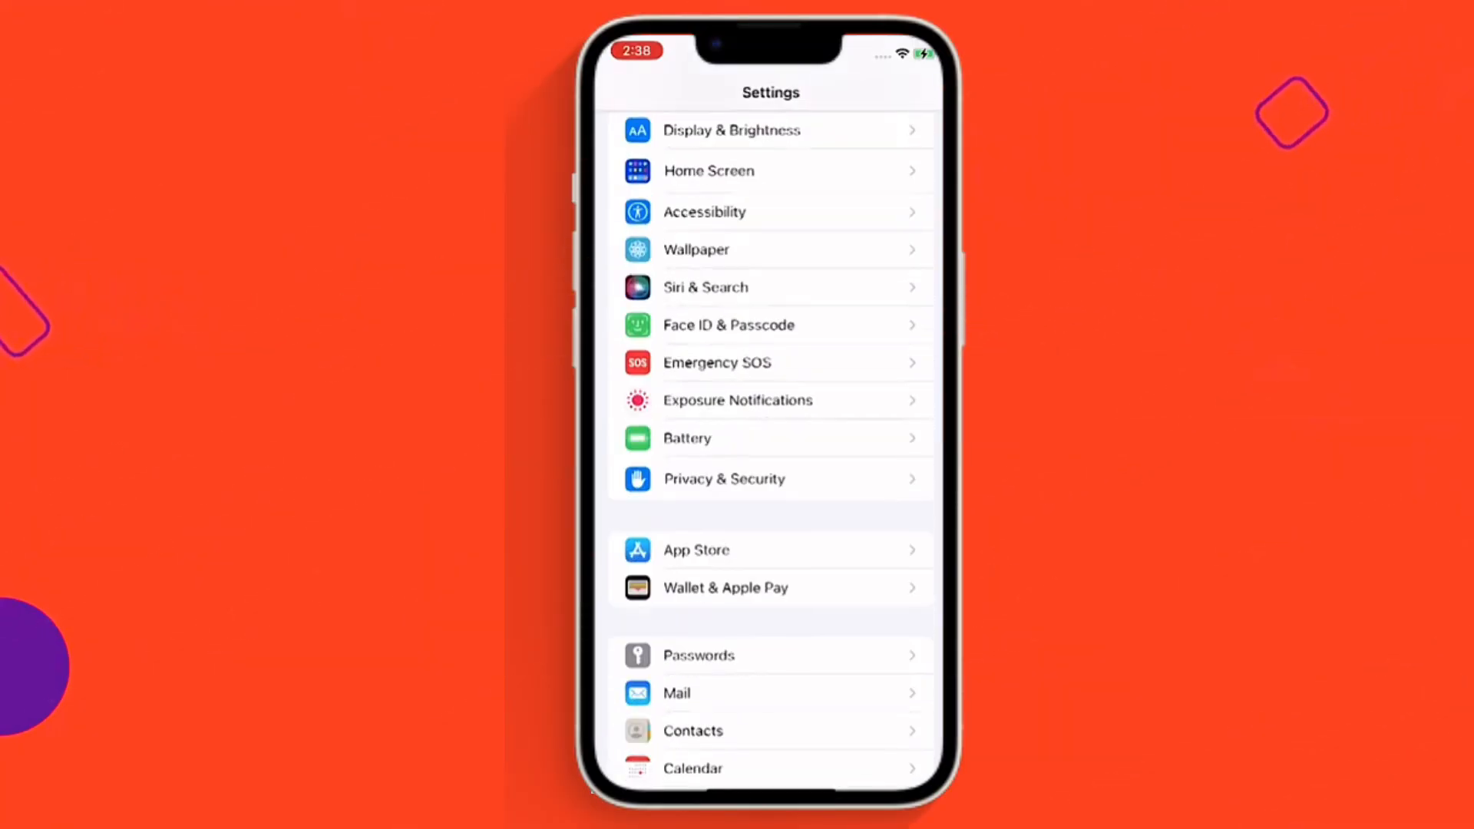
# - In Settings, go to Safari > Advanced and view the stored Website Data list
pyautogui.scroll(-3)
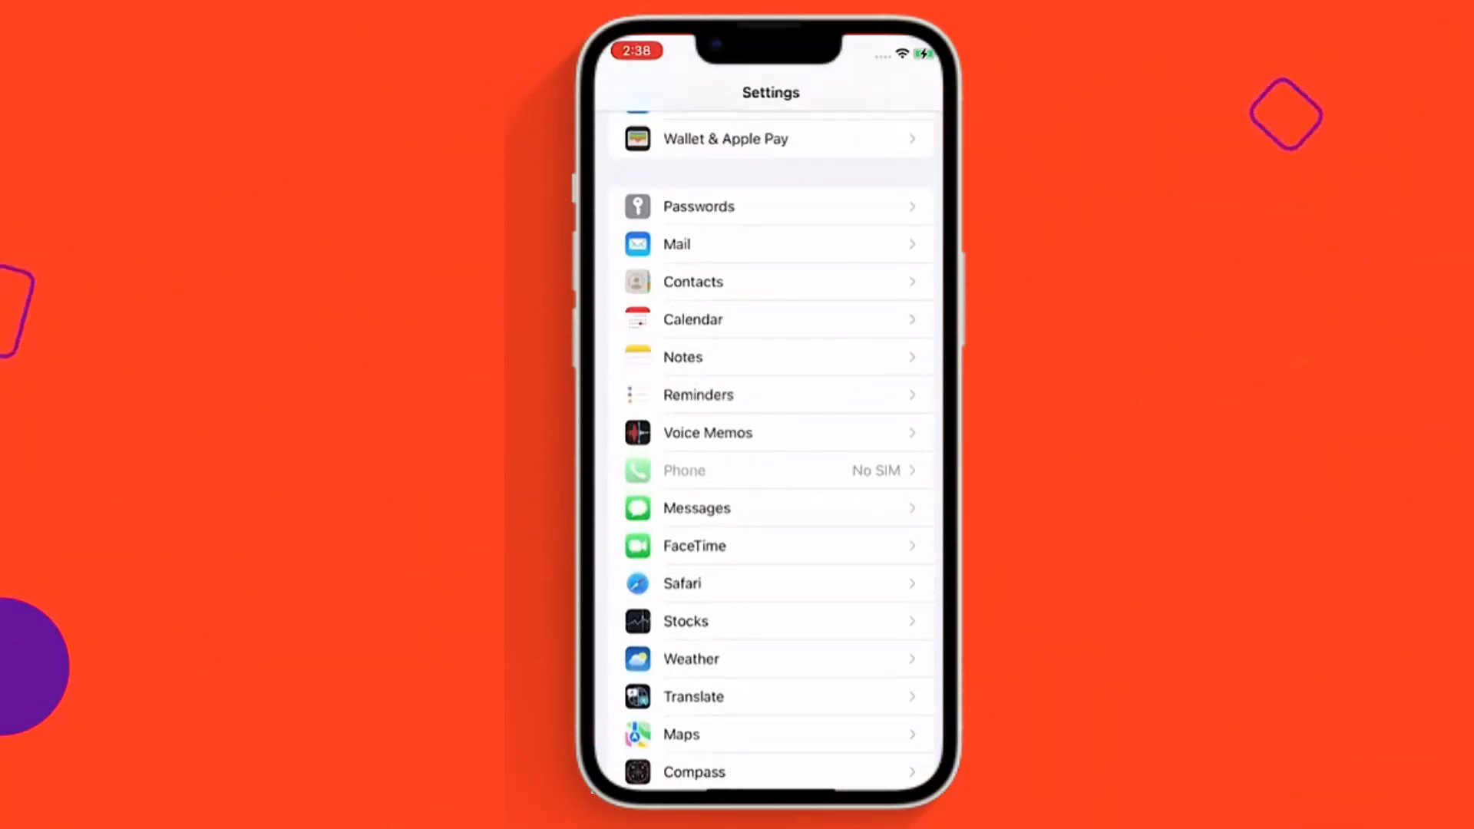
pyautogui.click(681, 583)
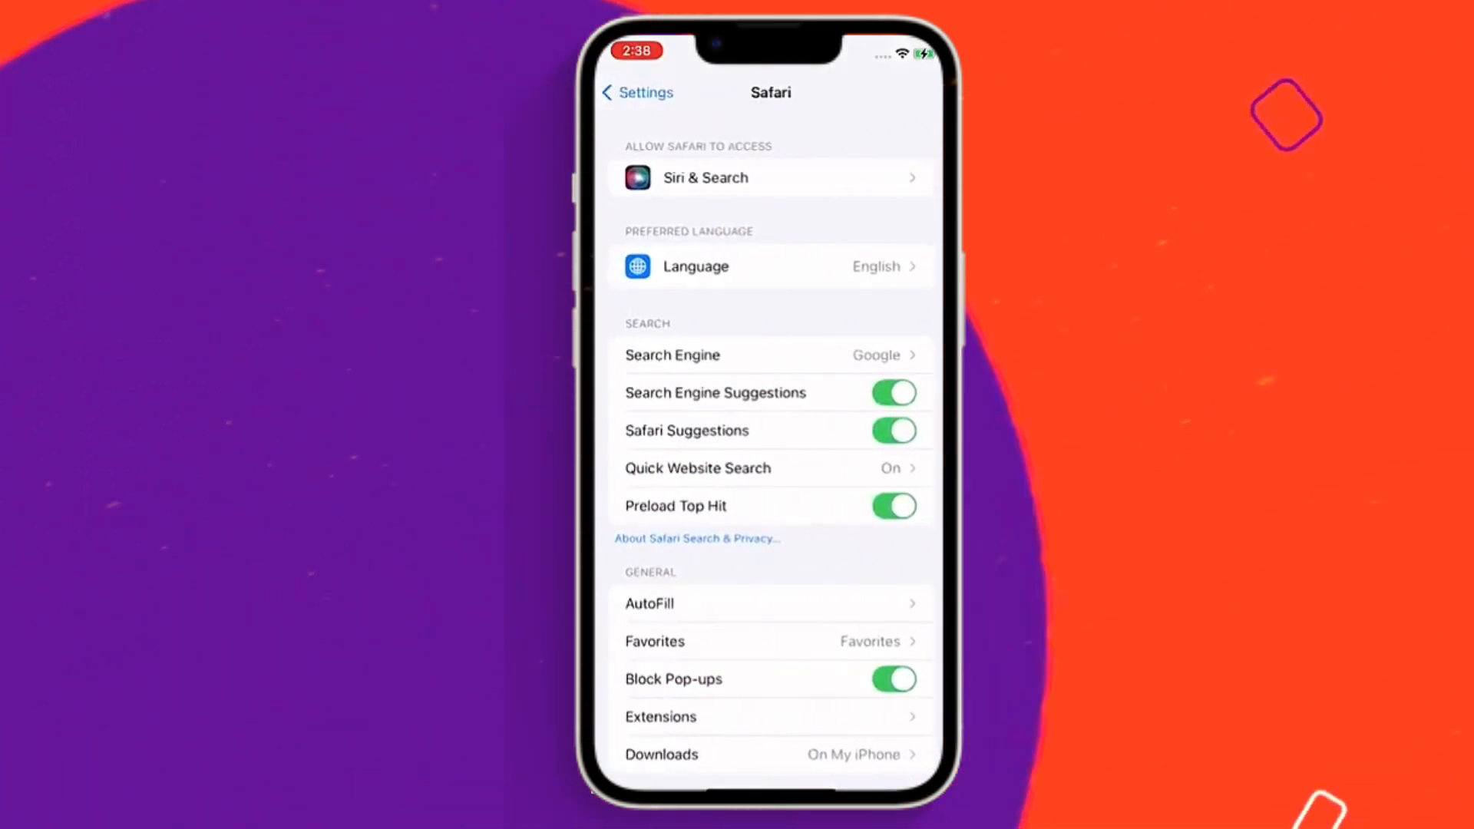
pyautogui.scroll(-3)
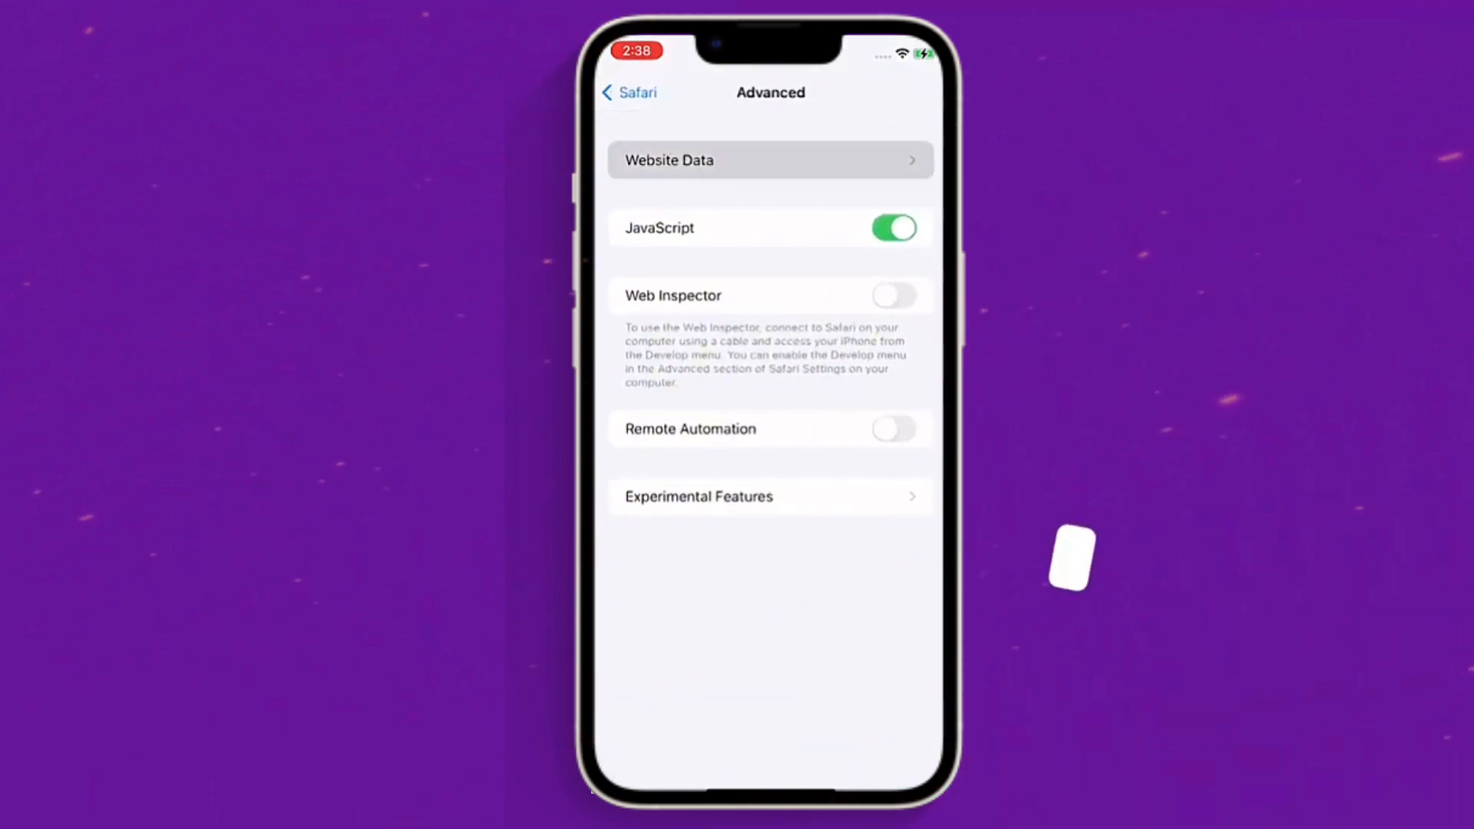
pyautogui.click(769, 160)
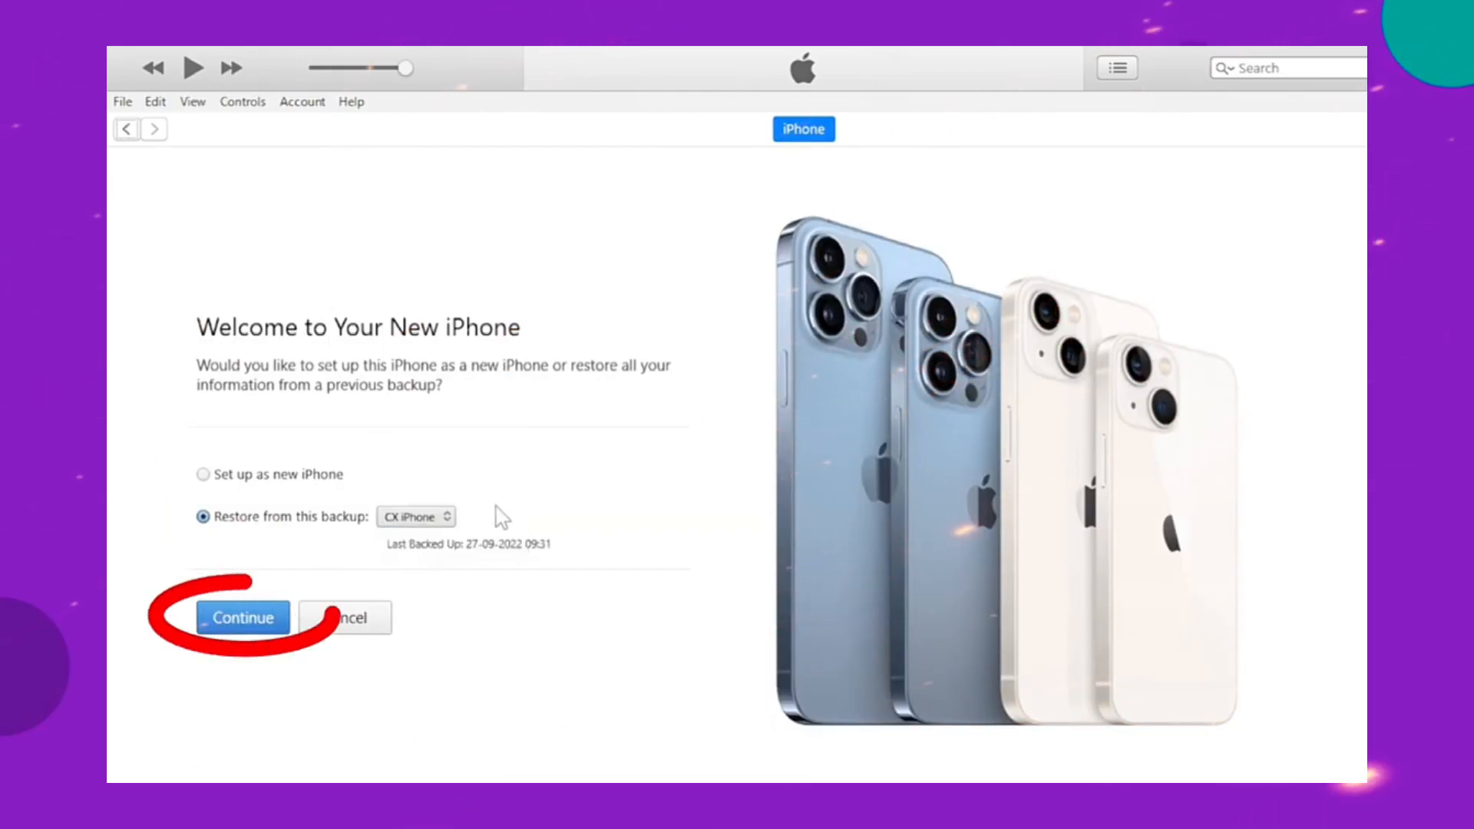
# - Restore the CX iPhone from its 27-09-2022 backup, entering the encrypted backup's password
pyautogui.click(243, 618)
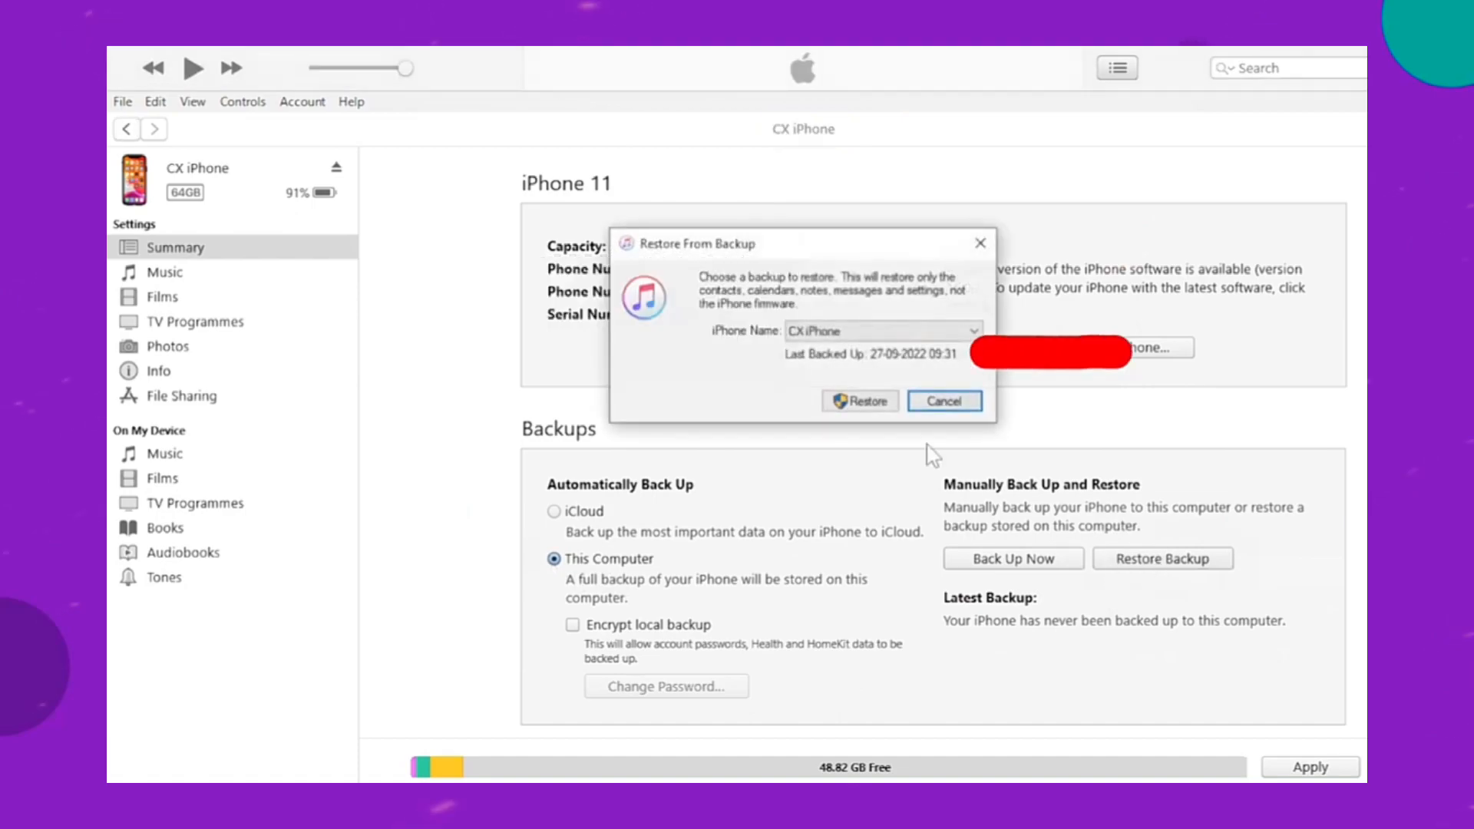
pyautogui.click(860, 400)
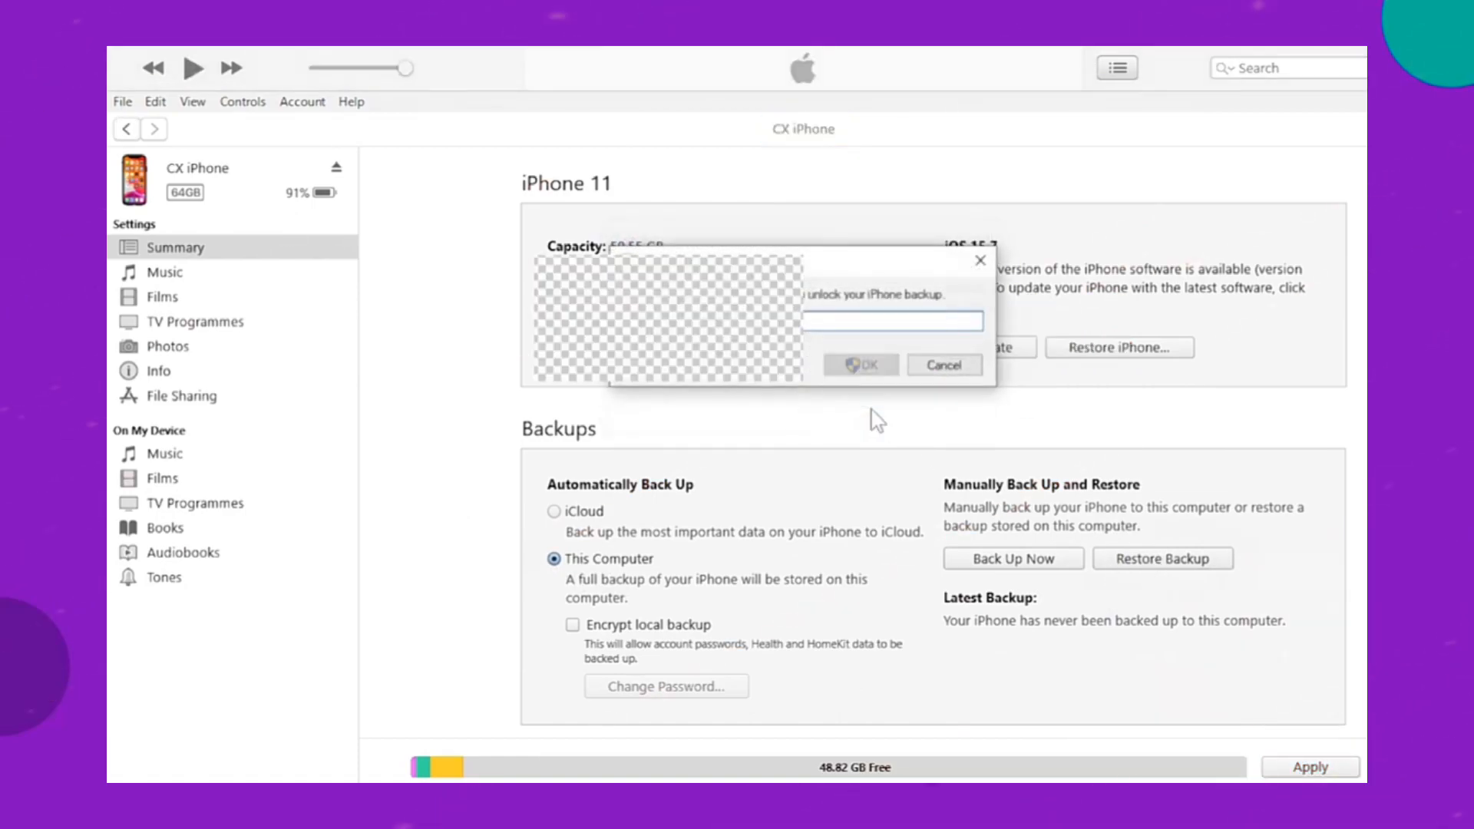
pyautogui.write('••')
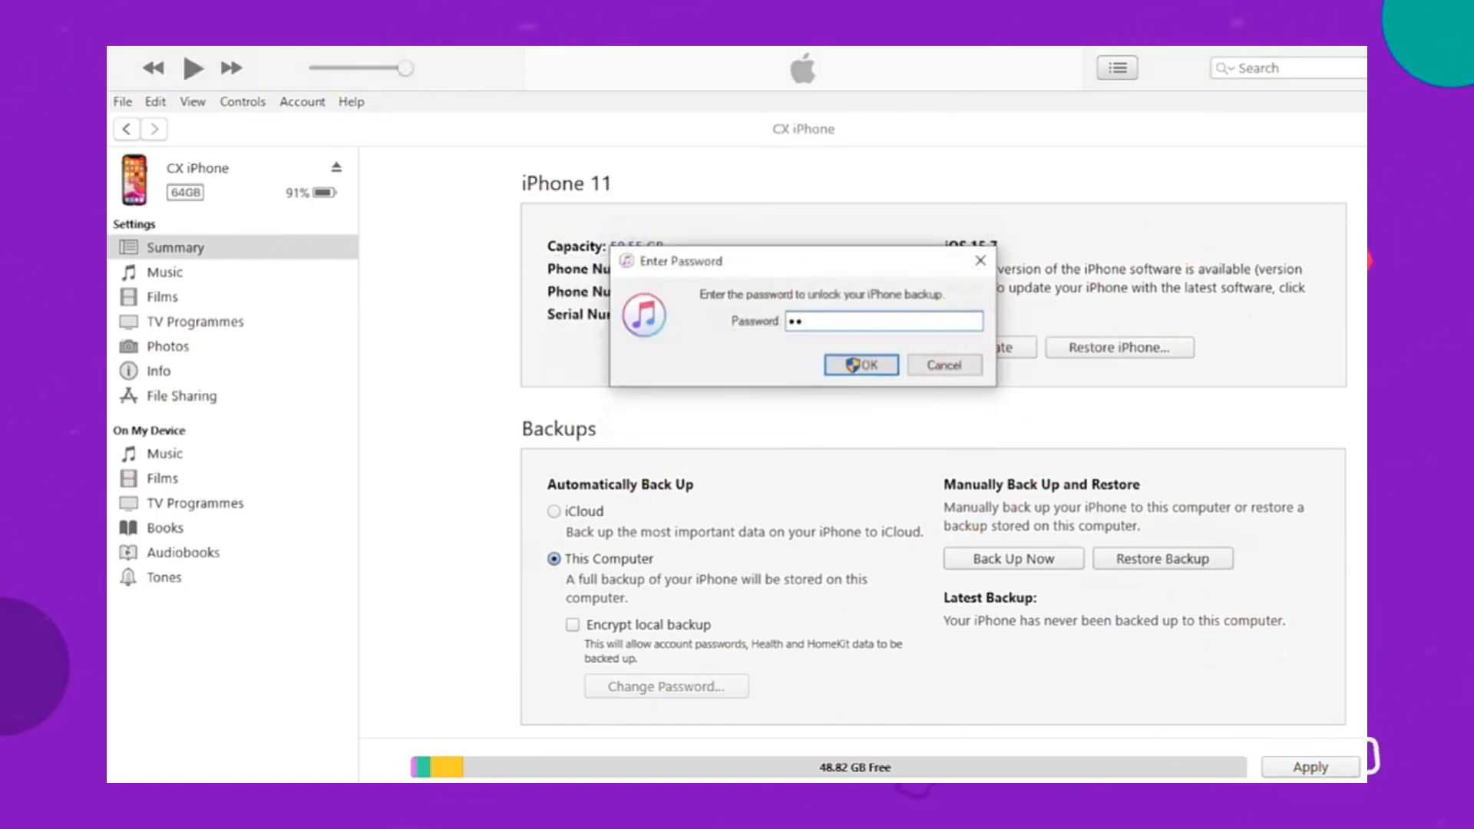
pyautogui.click(860, 366)
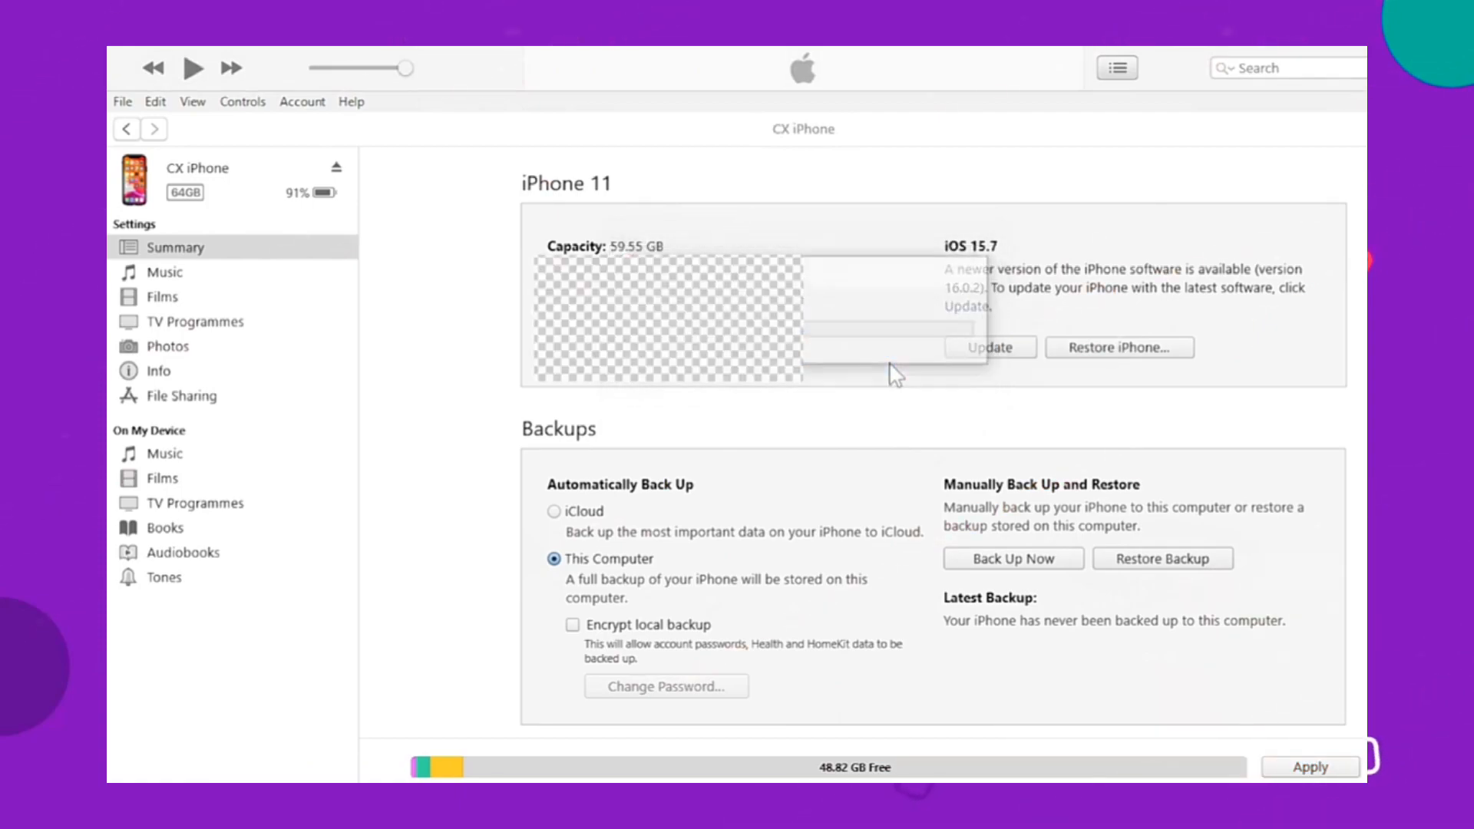